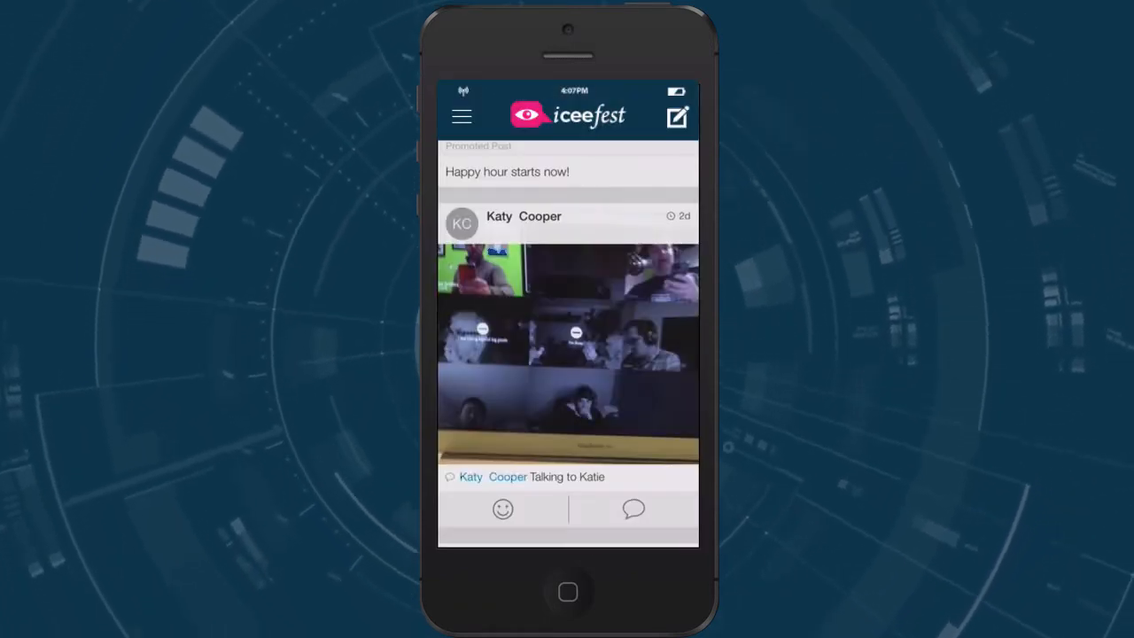
pyautogui.scroll(-3)
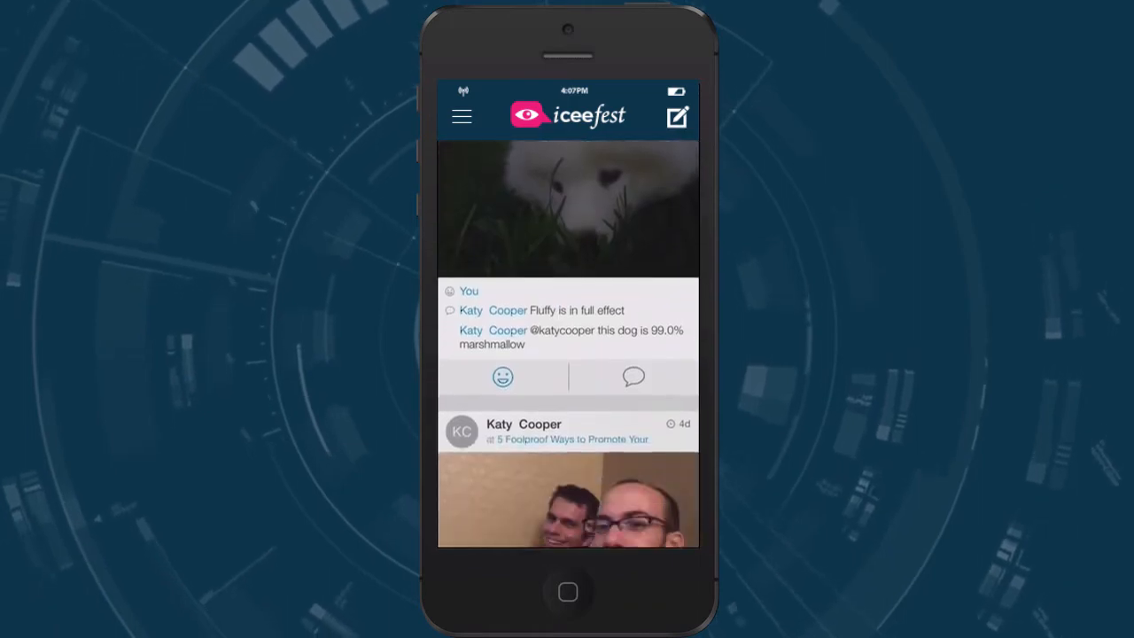
pyautogui.scroll(-3)
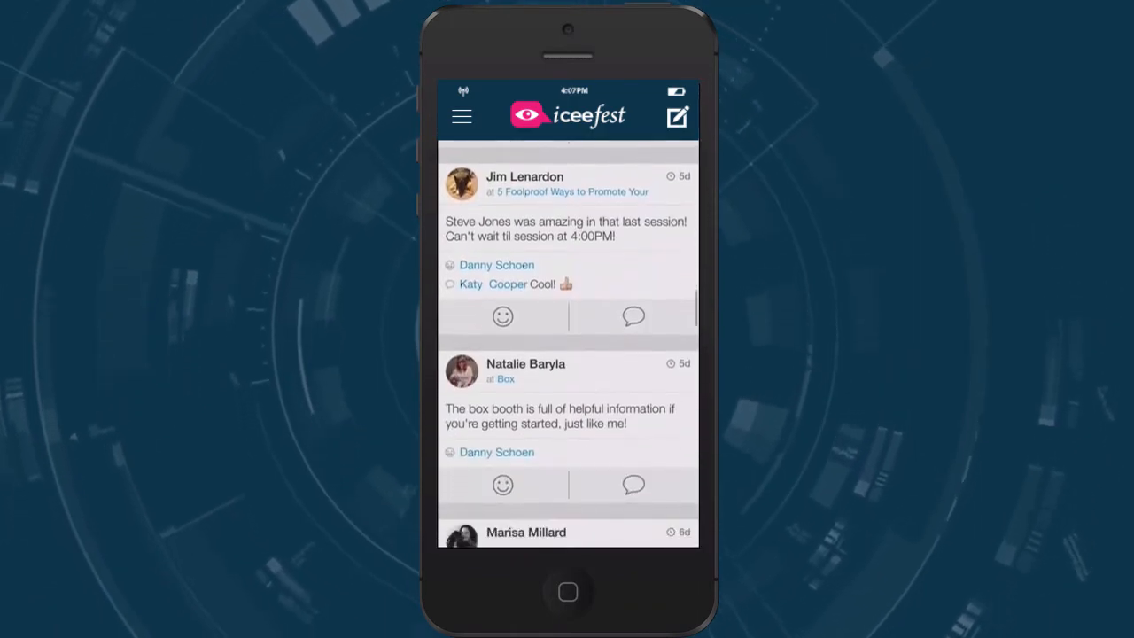
pyautogui.scroll(-3)
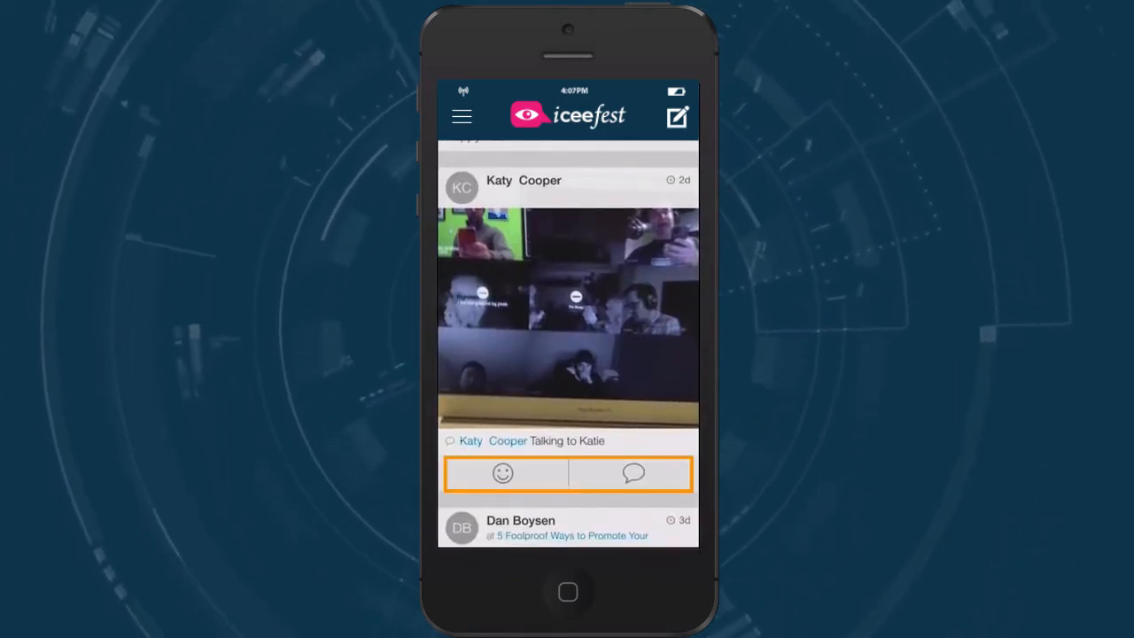
pyautogui.click(634, 473)
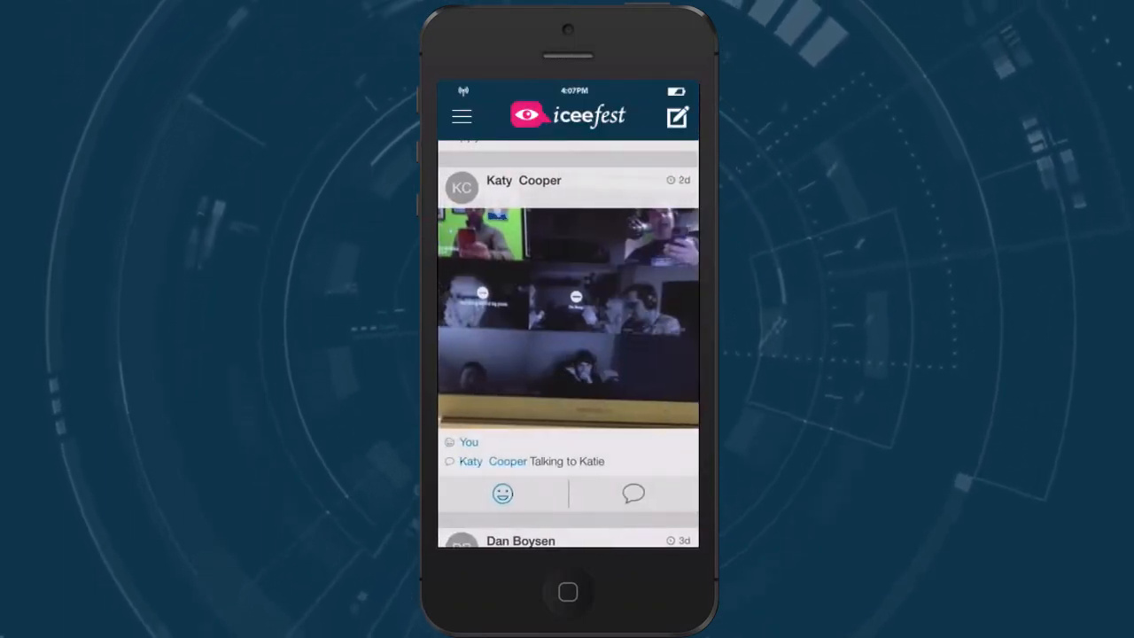
# Compose the status 'Learning all the tips to boosting sponsorship revenue!'
pyautogui.click(677, 115)
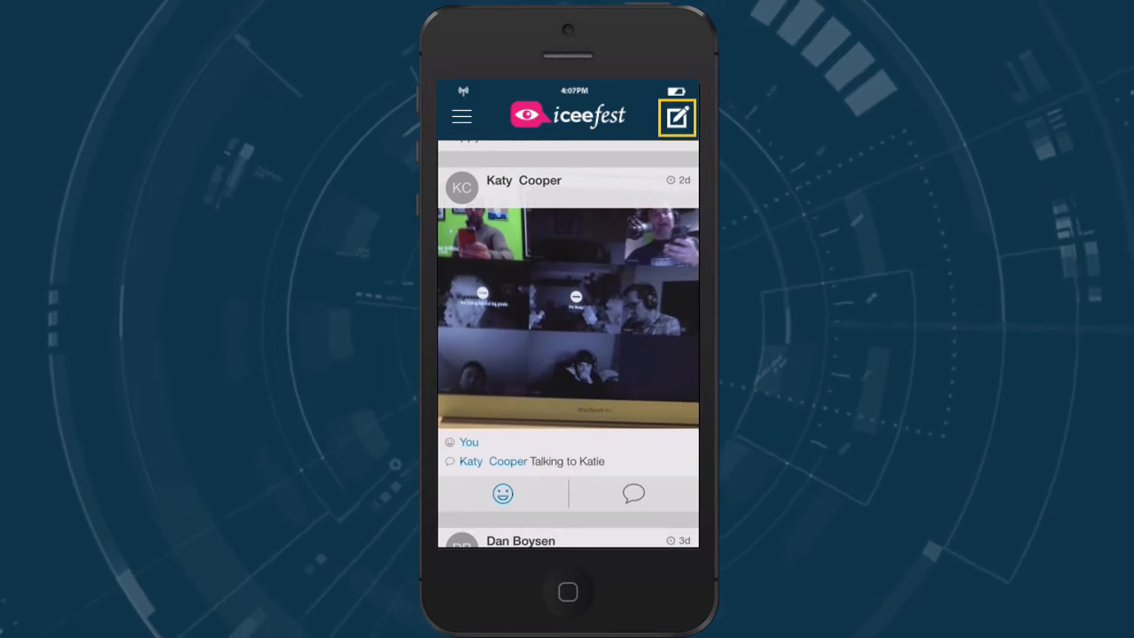
pyautogui.click(677, 115)
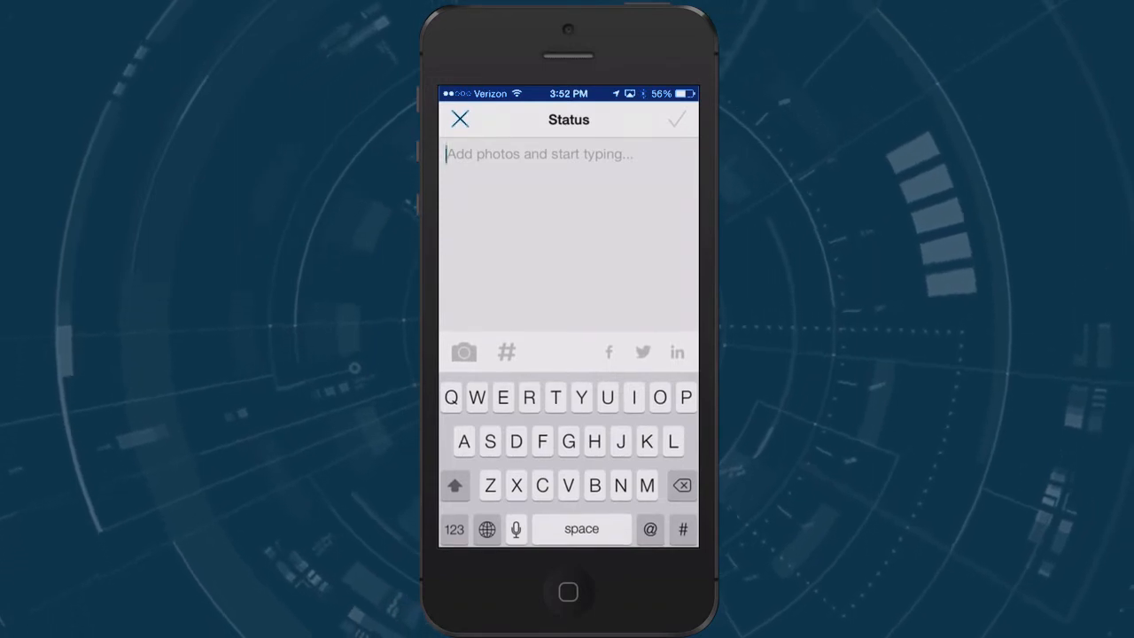
pyautogui.write('Learning all the tips to boosting sponsorship revenue!')
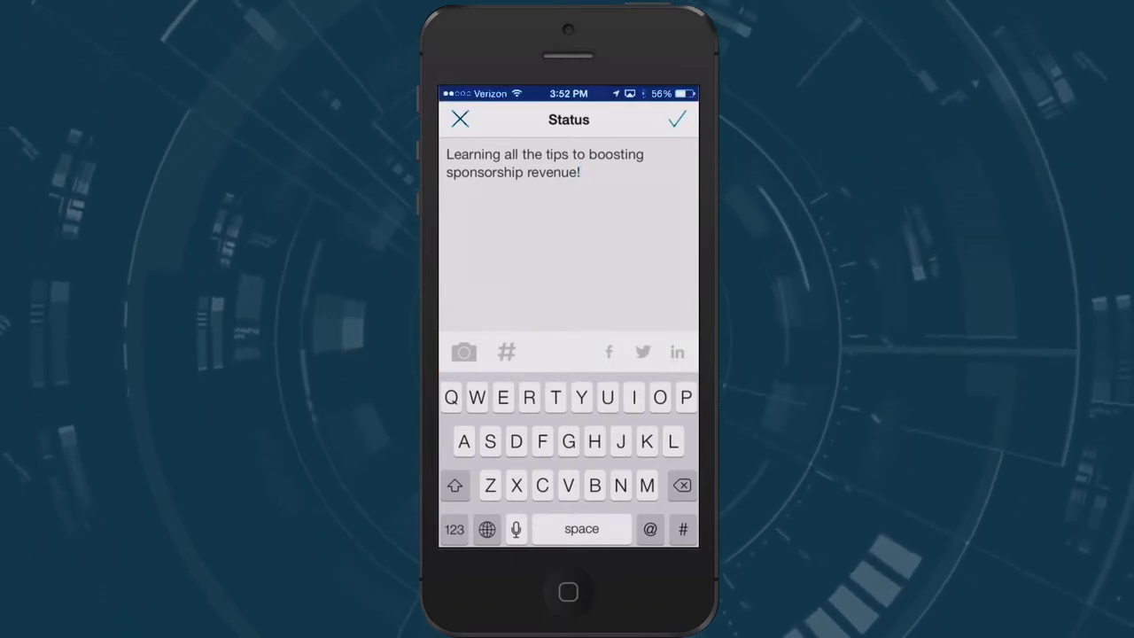
# Submit the status and associate it with a session via Which Session?
pyautogui.click(507, 350)
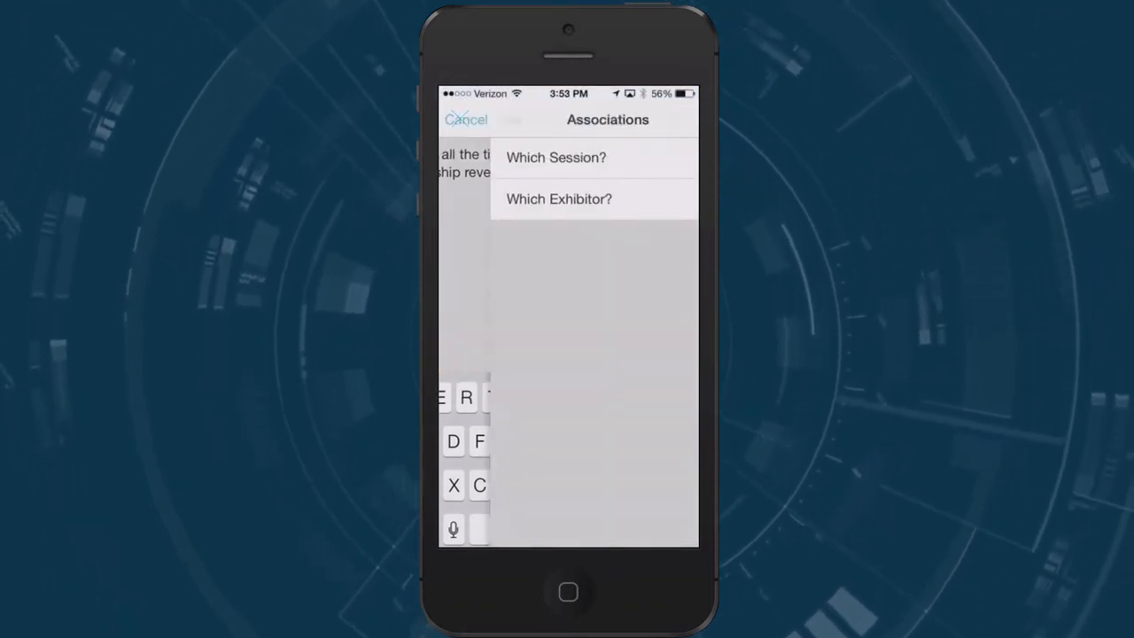
pyautogui.click(556, 156)
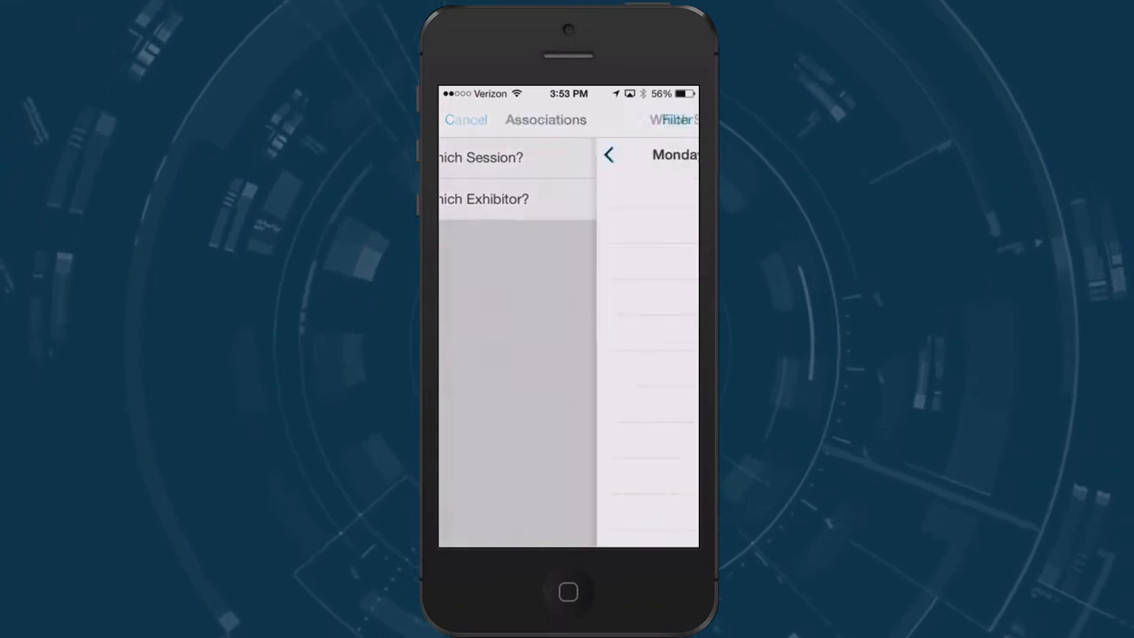
pyautogui.click(480, 156)
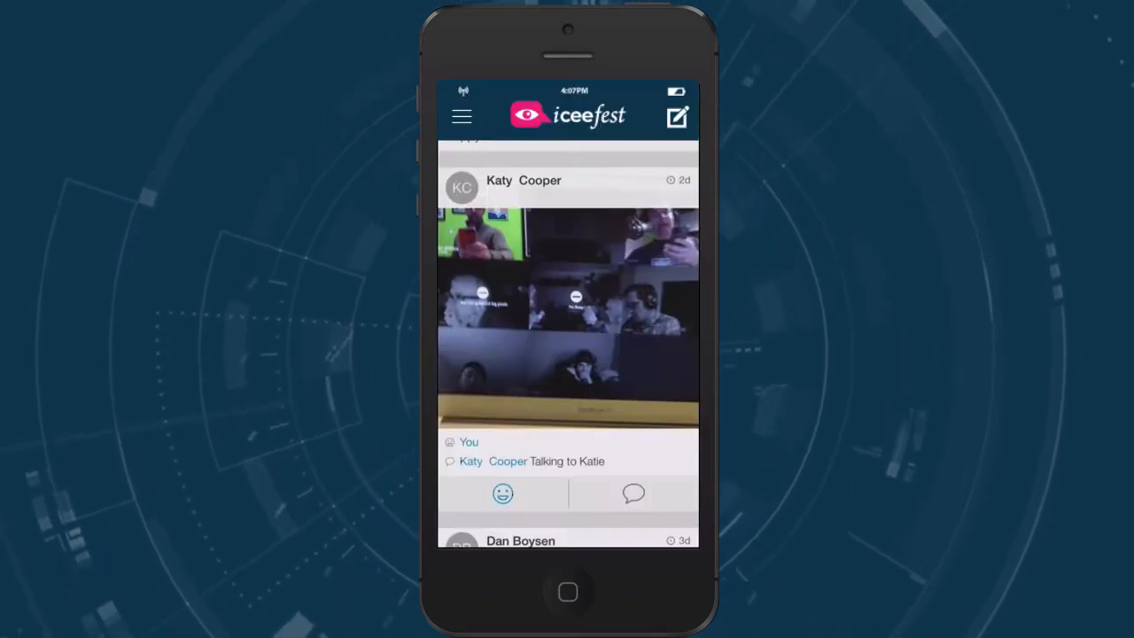
# Open Natalie Baryla's own profile page from the navigation menu
pyautogui.click(461, 117)
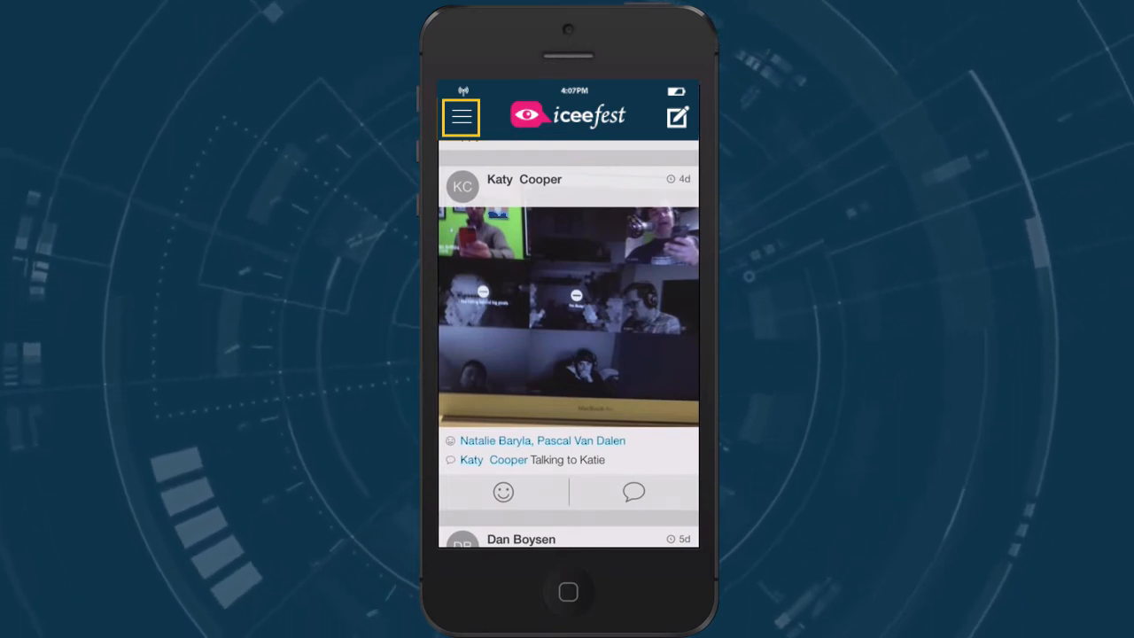
pyautogui.click(460, 117)
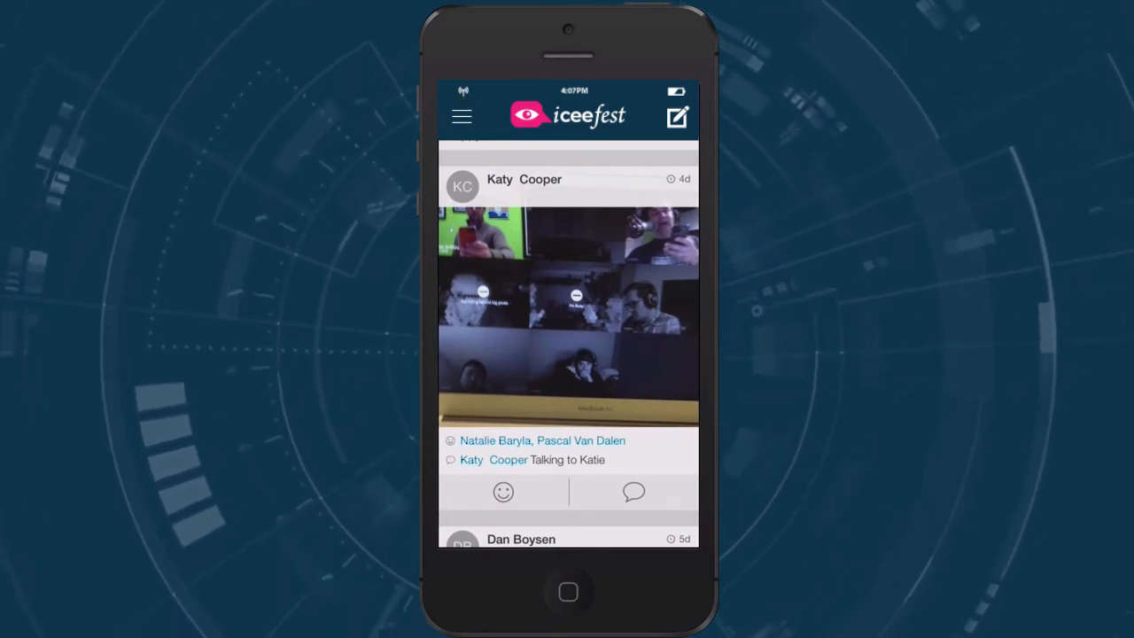
pyautogui.click(460, 115)
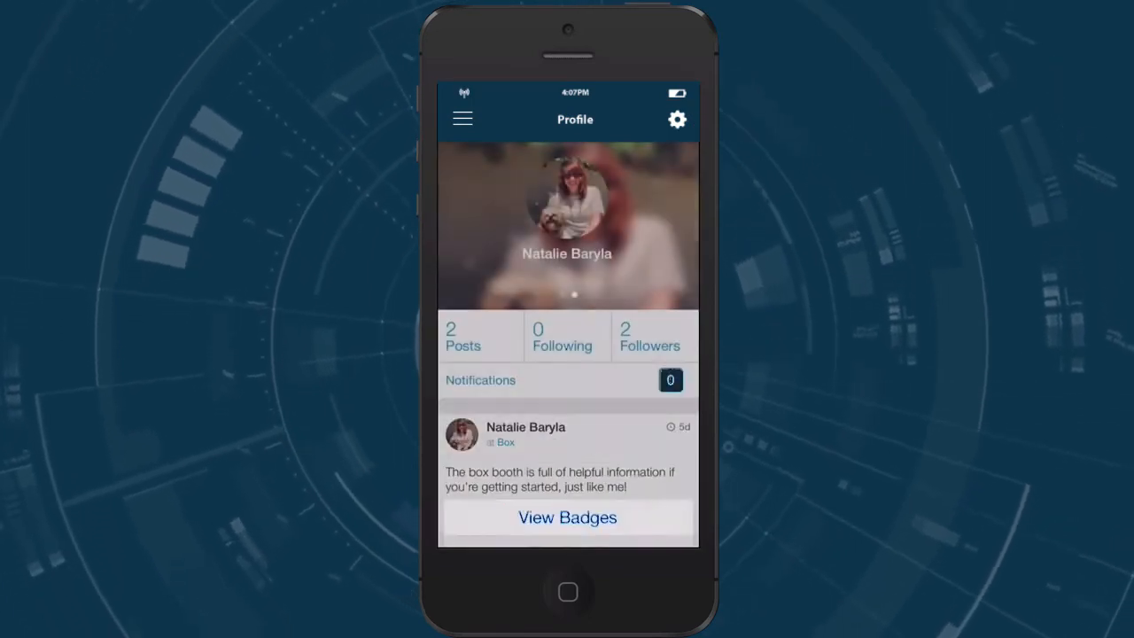
# Edit the profile, dismiss the photo options unchanged, and save back to the profile page
pyautogui.click(676, 120)
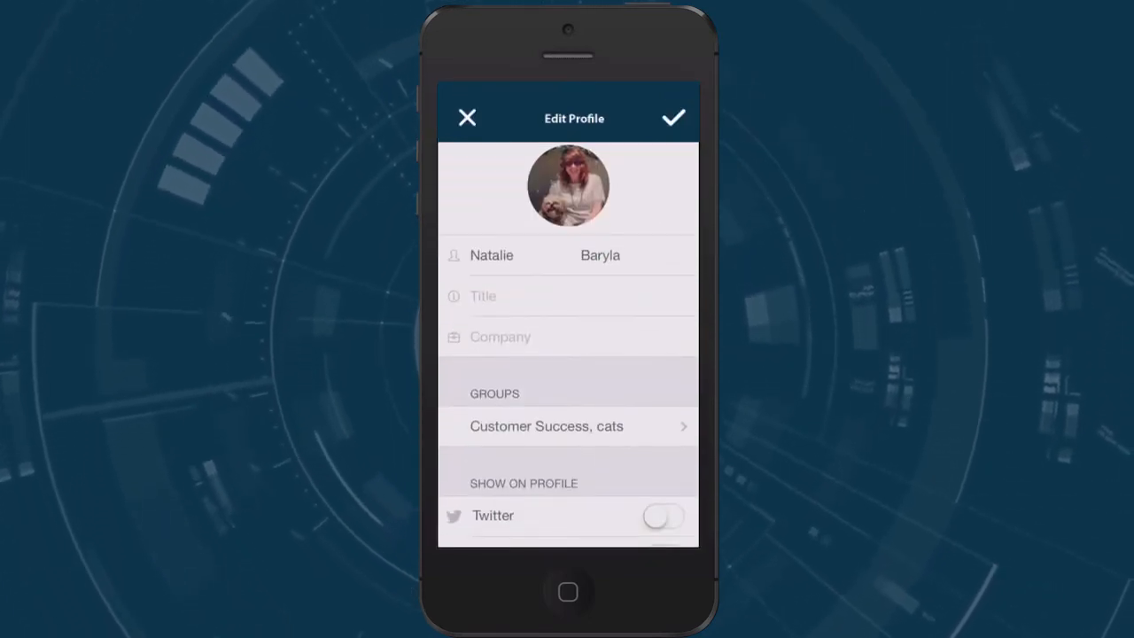
pyautogui.click(567, 184)
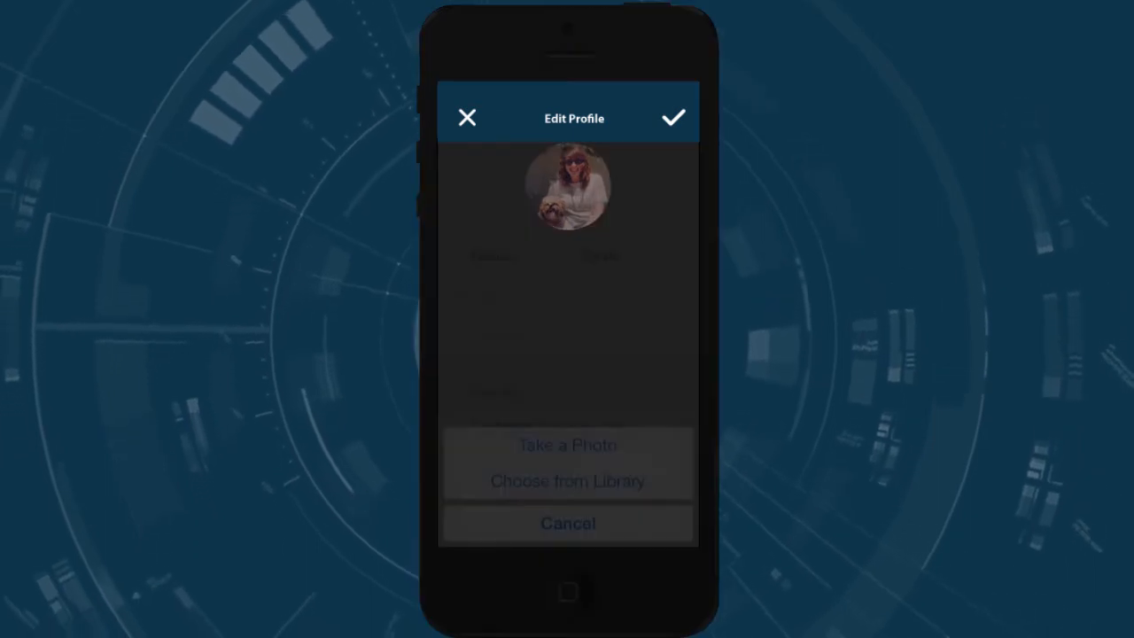
pyautogui.click(567, 523)
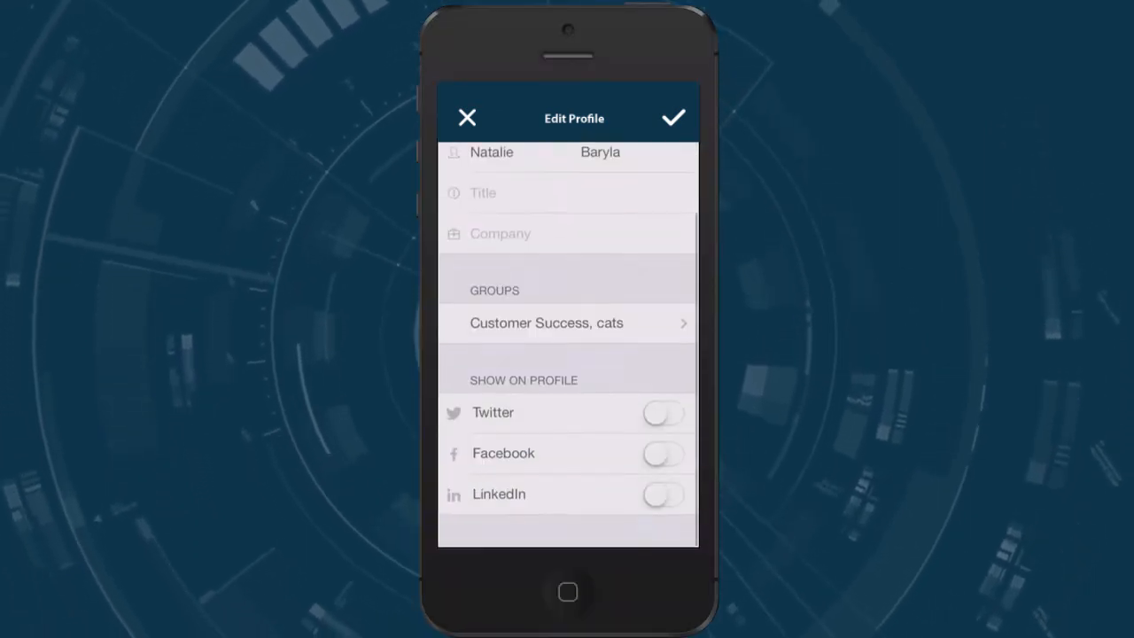
pyautogui.scroll(-3)
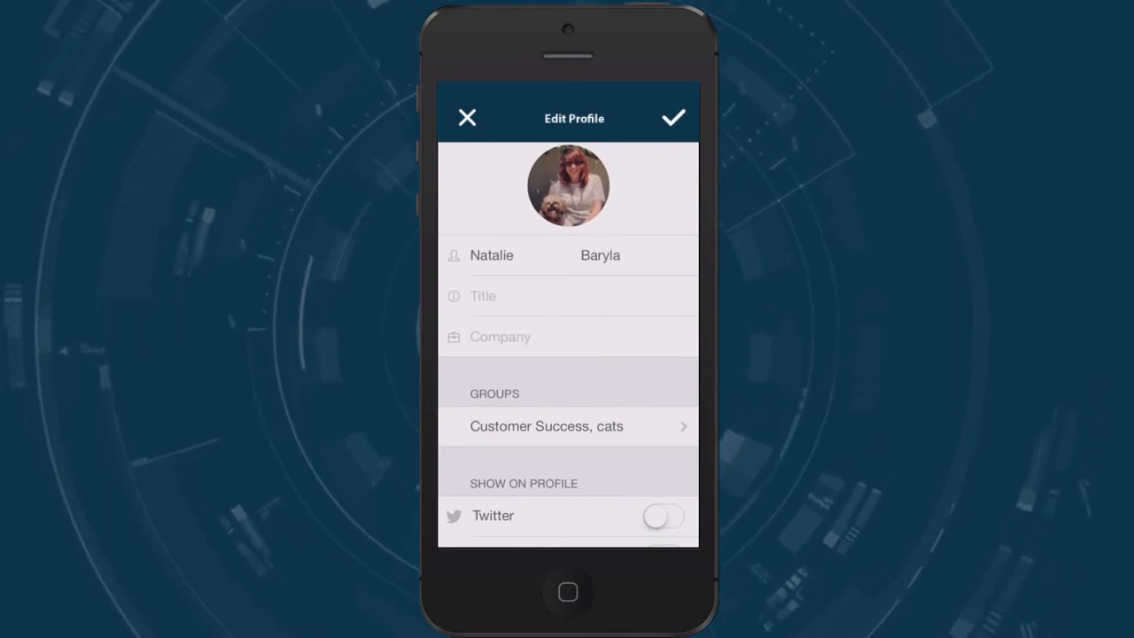
pyautogui.click(673, 117)
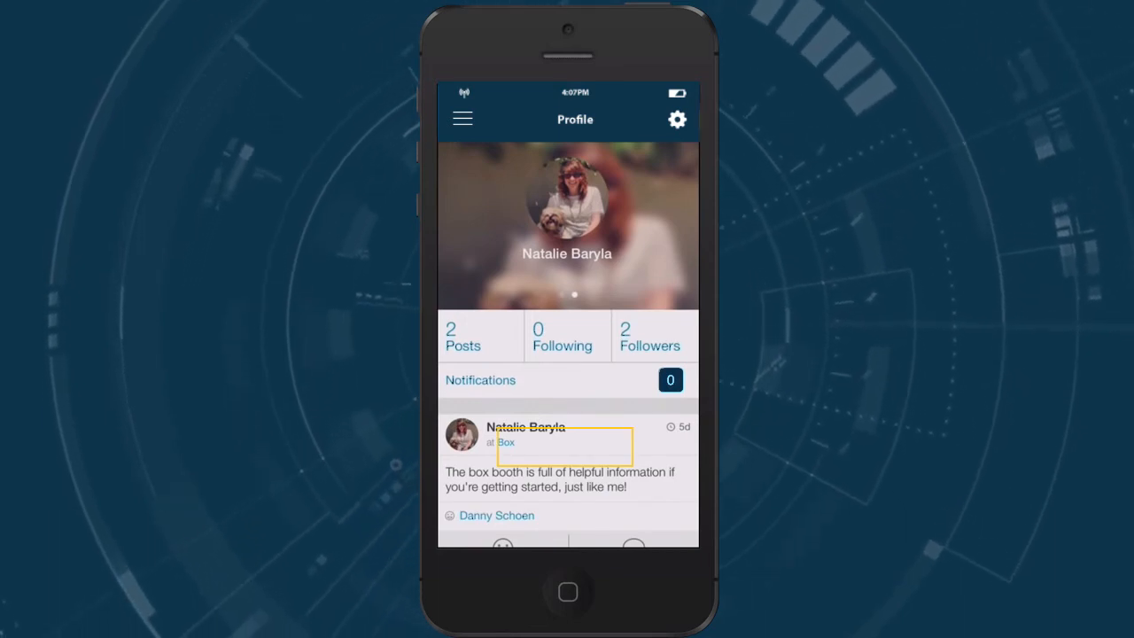
pyautogui.click(677, 119)
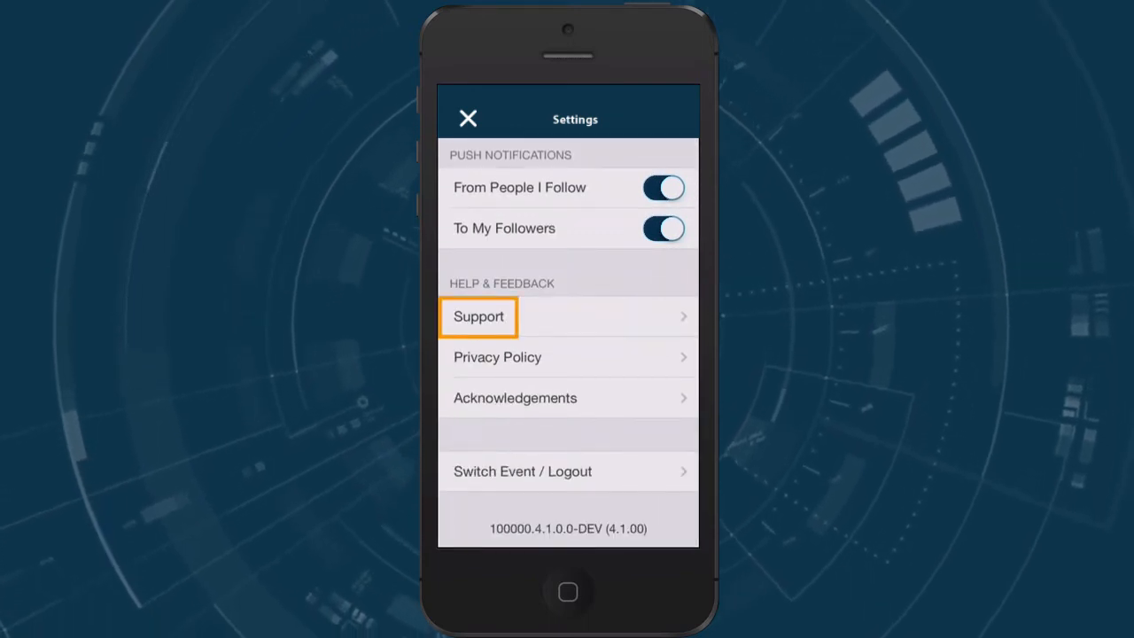
pyautogui.click(478, 316)
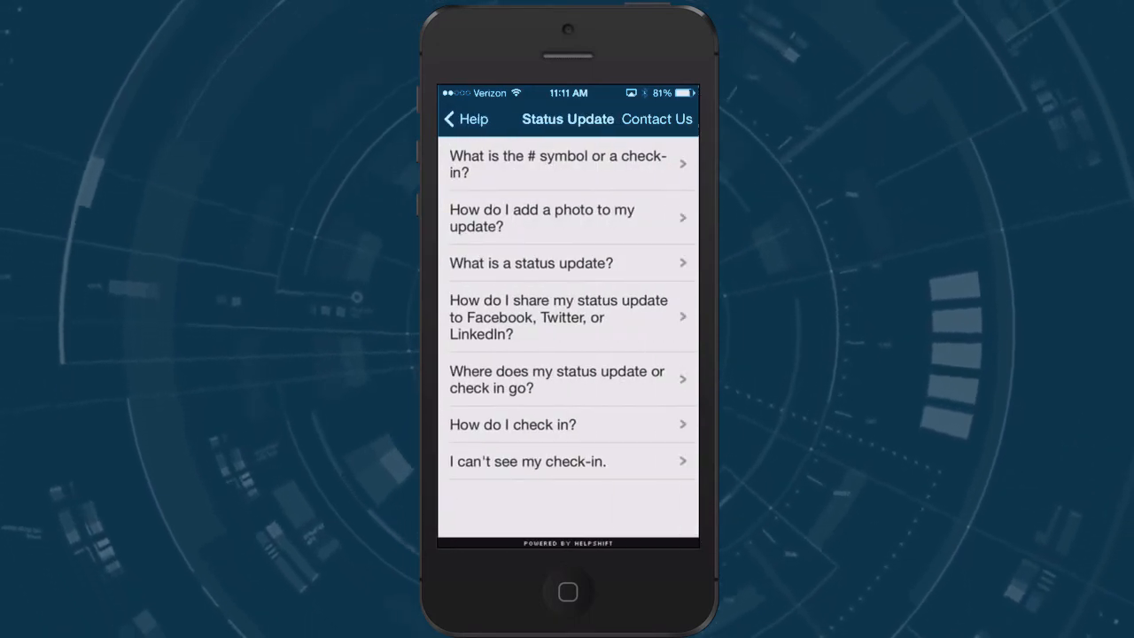
pyautogui.click(464, 118)
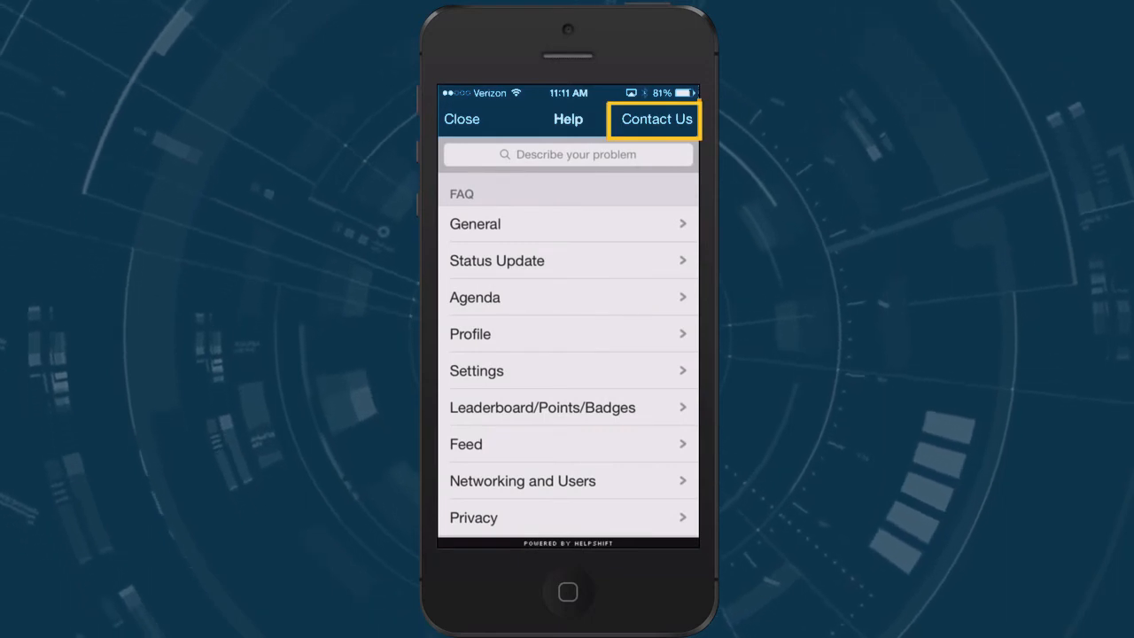
pyautogui.click(656, 119)
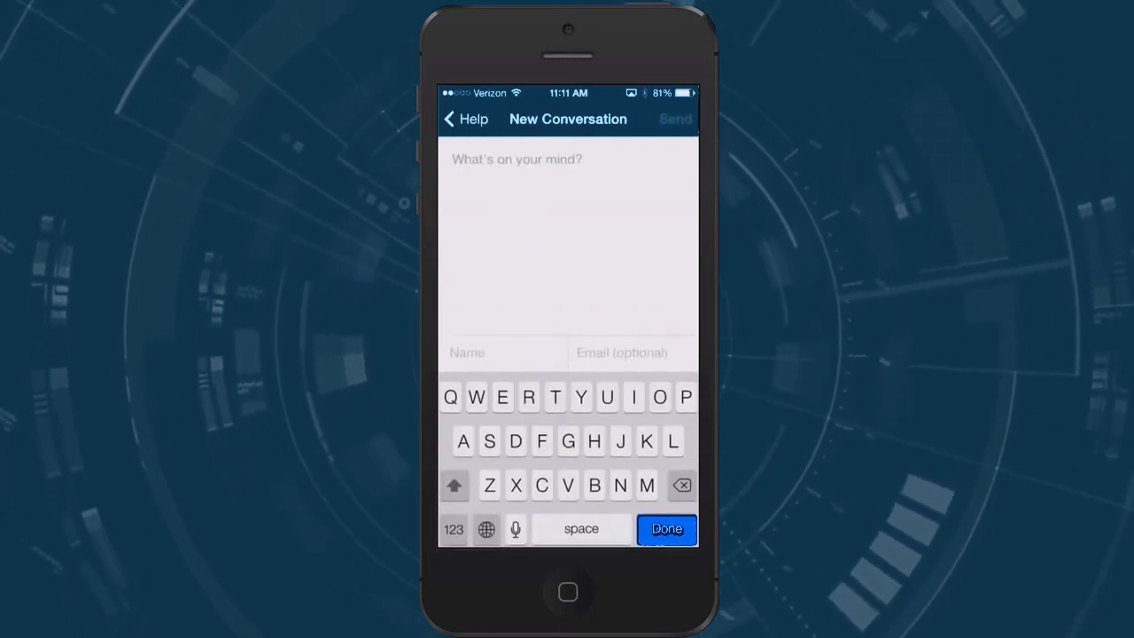
pyautogui.click(473, 119)
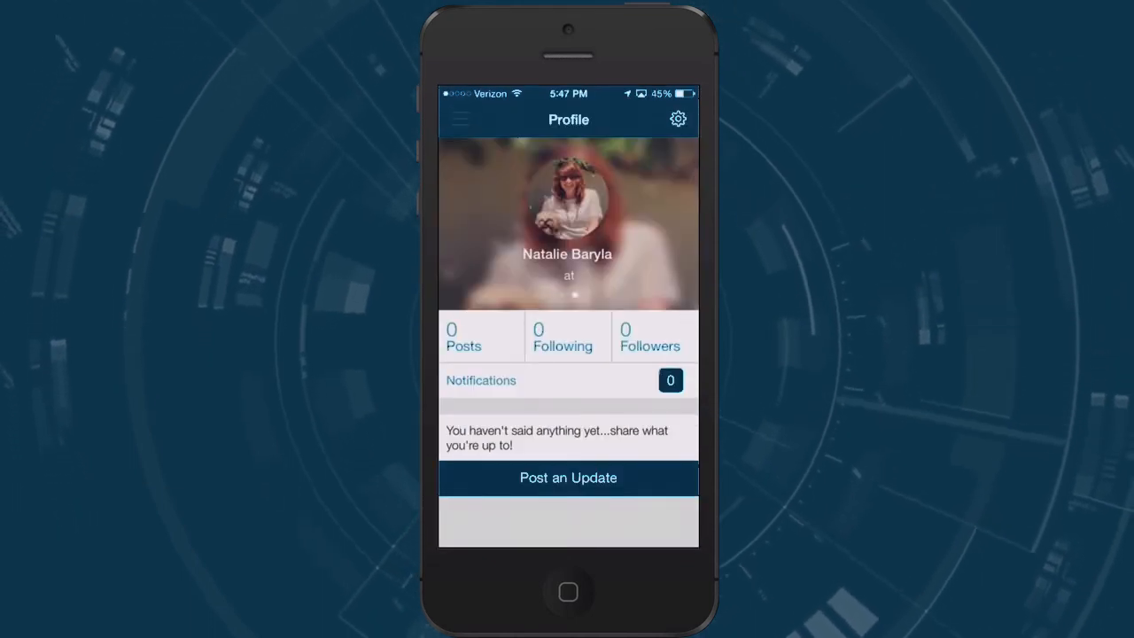
# Open the event Agenda from the navigation menu
pyautogui.click(459, 119)
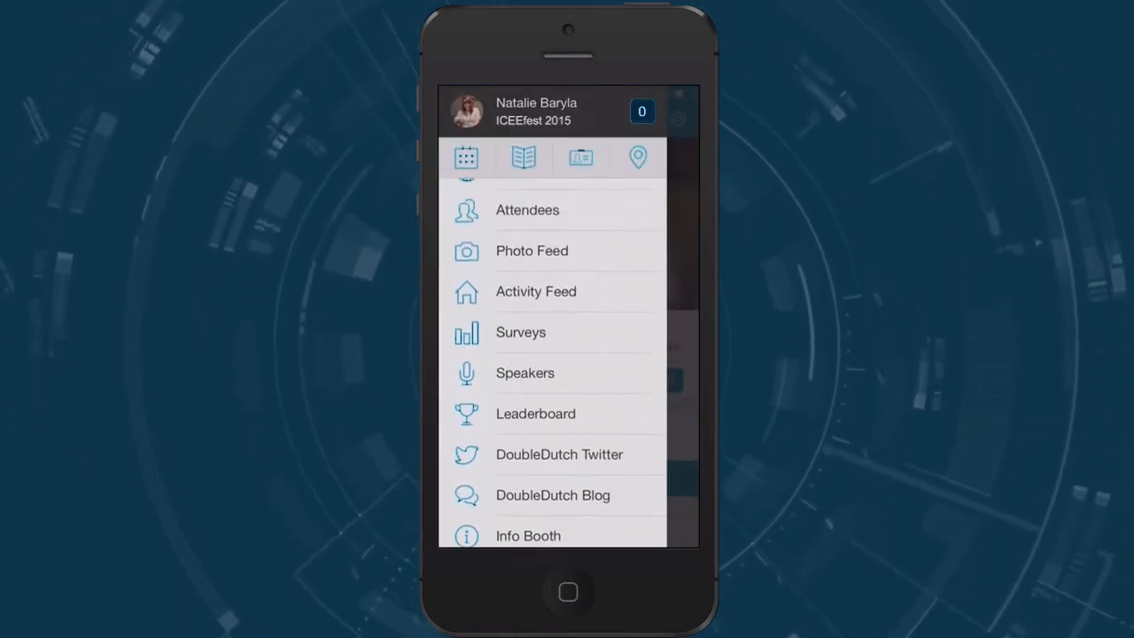
pyautogui.scroll(3)
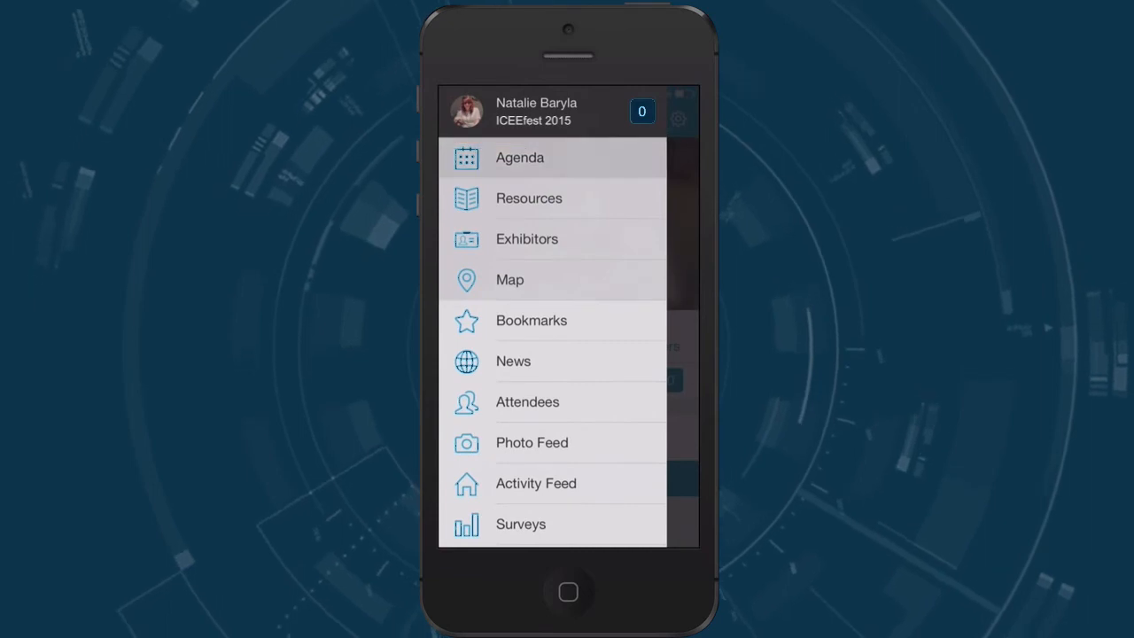
pyautogui.click(519, 157)
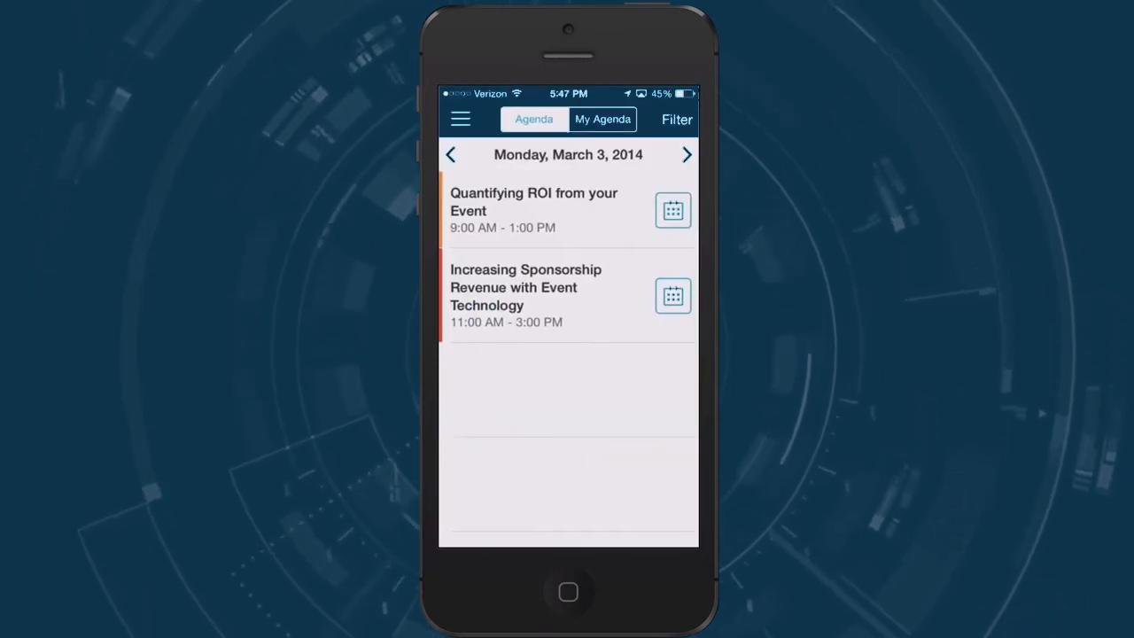
# Browse agenda days, return to Monday March 3 and open 'Quantifying ROI from your Event'
pyautogui.click(687, 154)
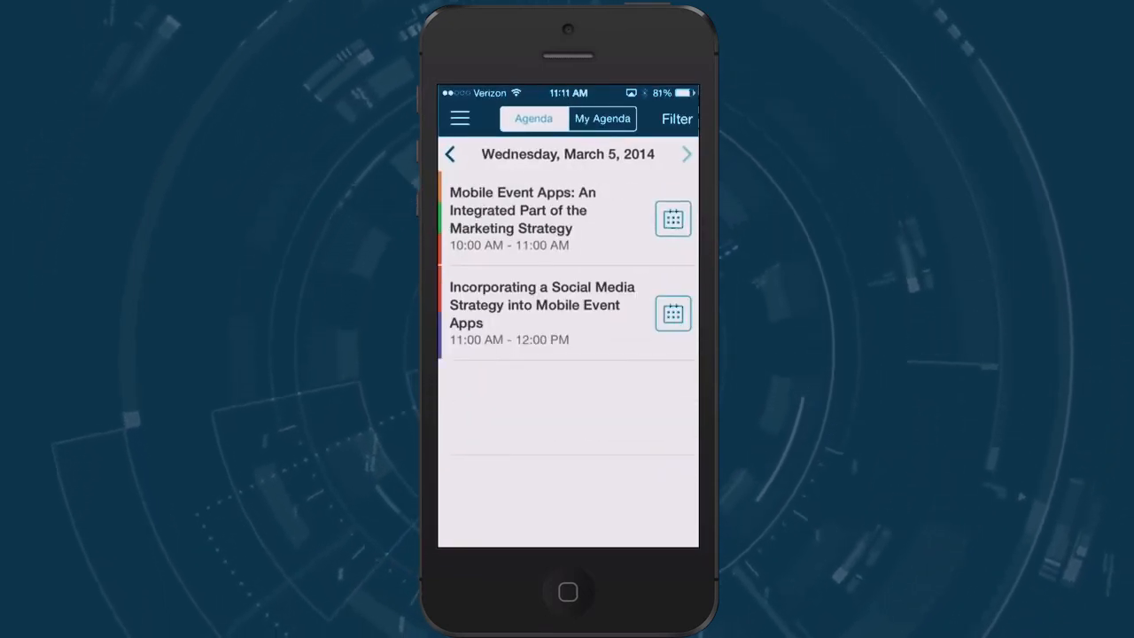
pyautogui.click(450, 153)
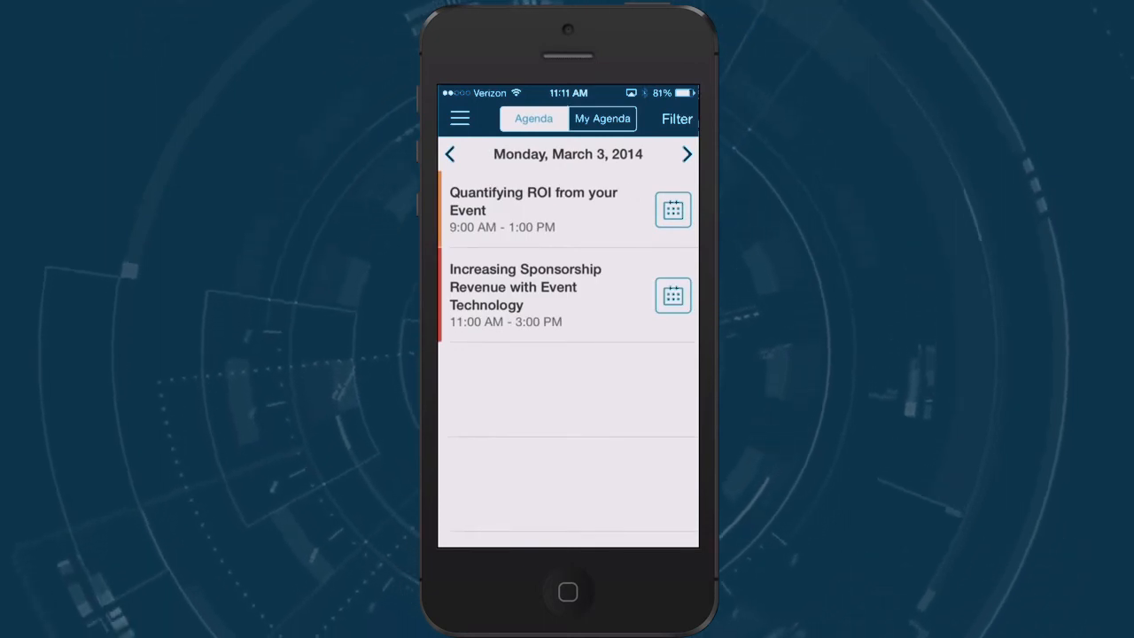
pyautogui.click(533, 209)
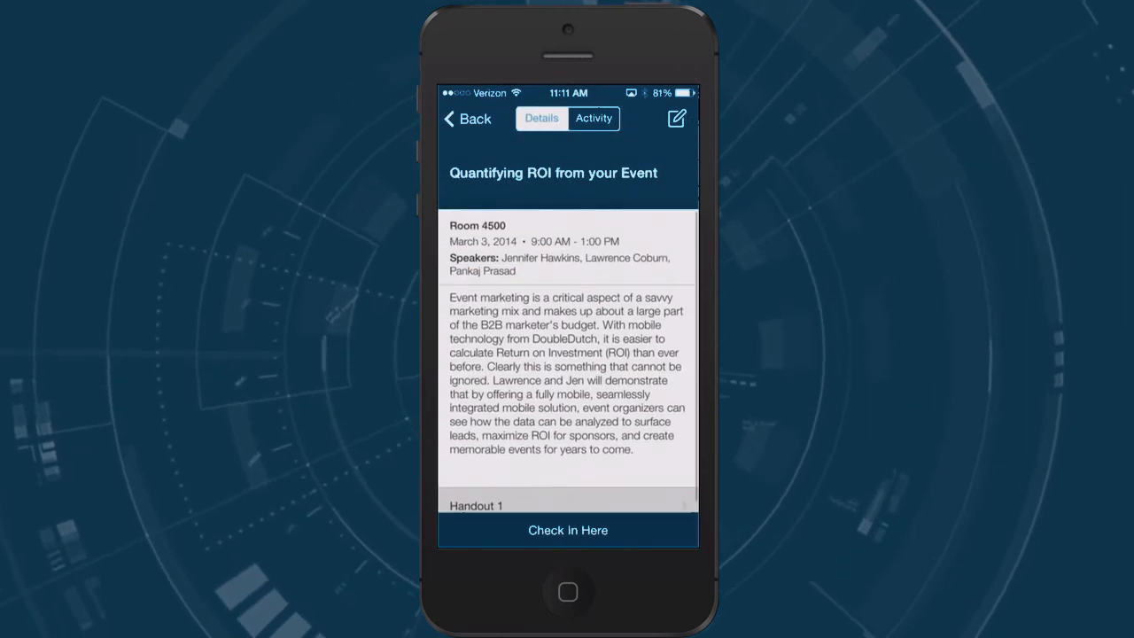
# Switch the Quantifying ROI session to its Activity view with attendees and posts
pyautogui.click(567, 530)
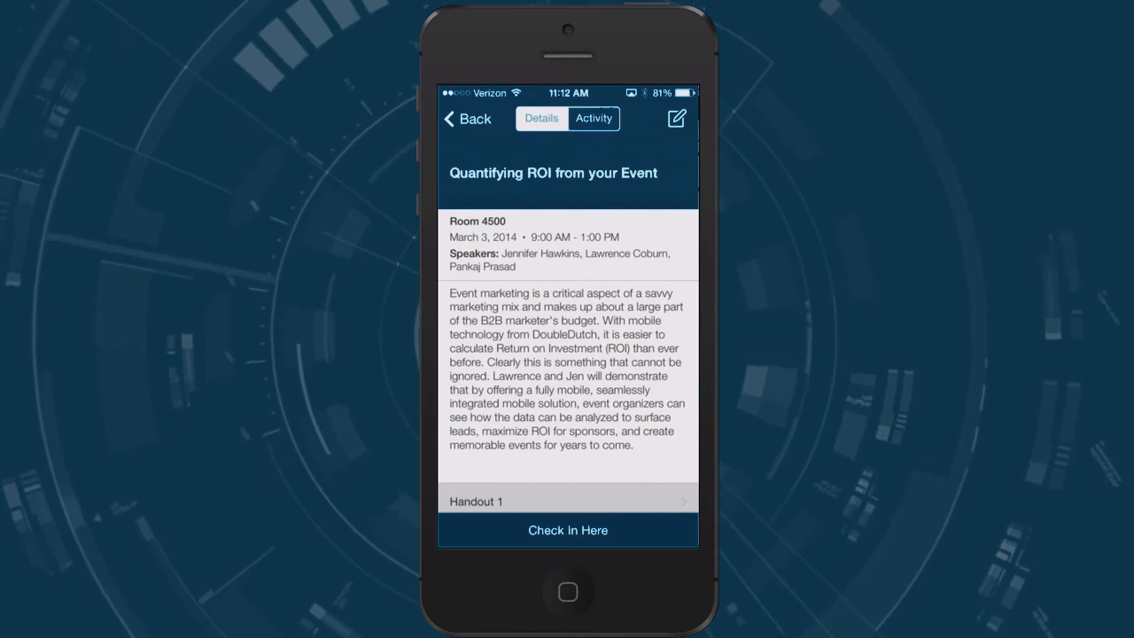
pyautogui.click(591, 117)
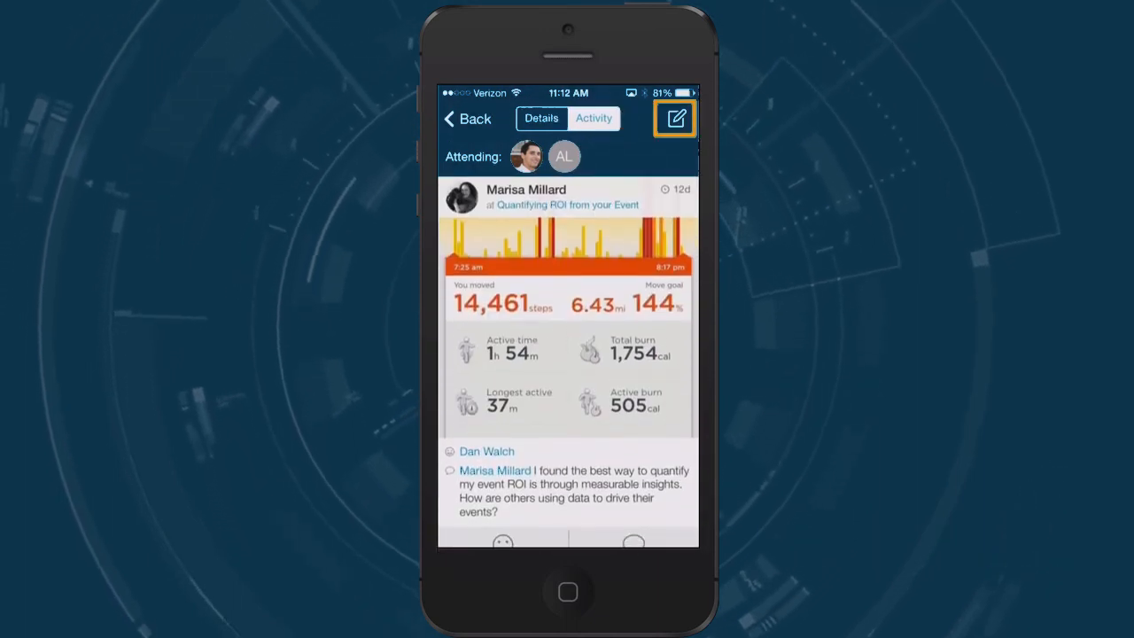
pyautogui.moveTo(675, 117)
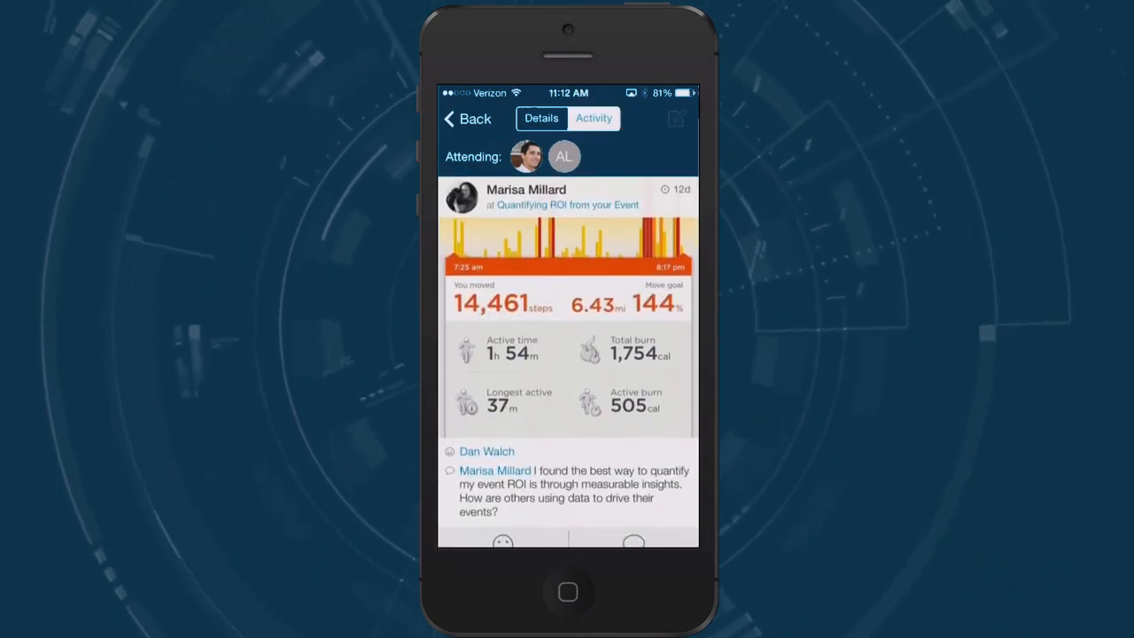
# Start a blank status update from the ROI session's activity feed
pyautogui.click(675, 117)
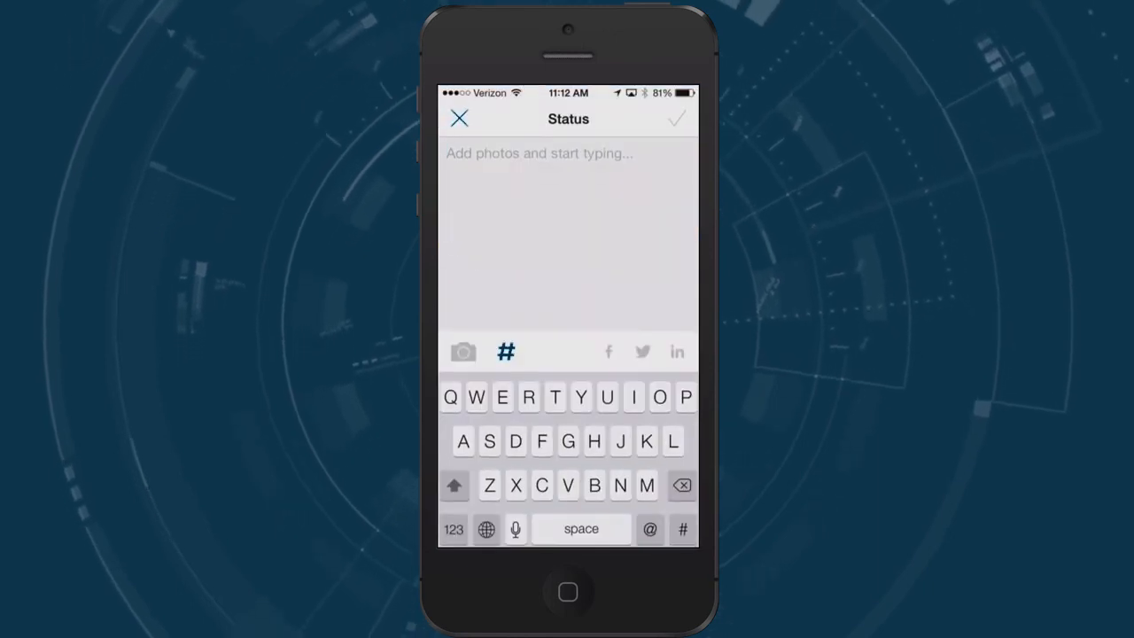